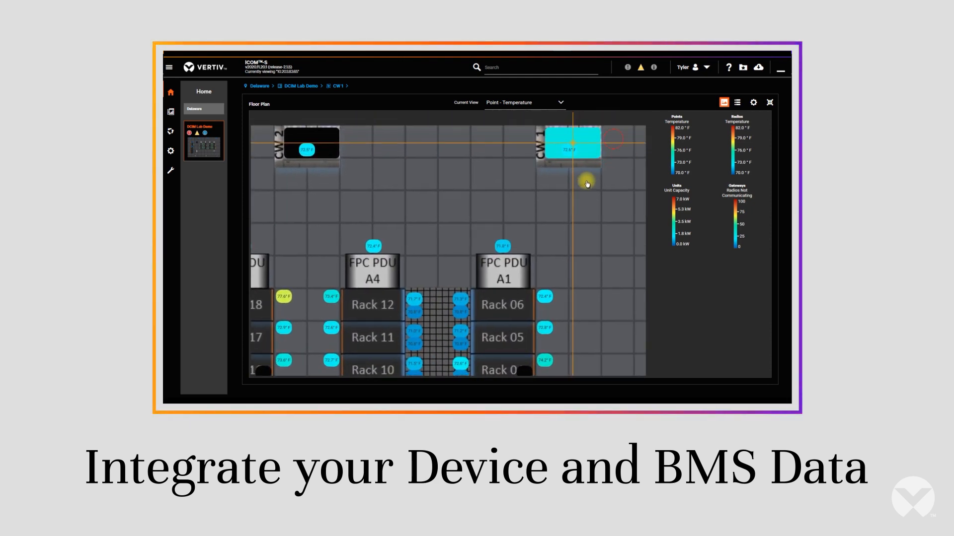
- View the CW 1 and CW 2 cooling unit details on the Floor Plan, then close the popup
click(574, 149)
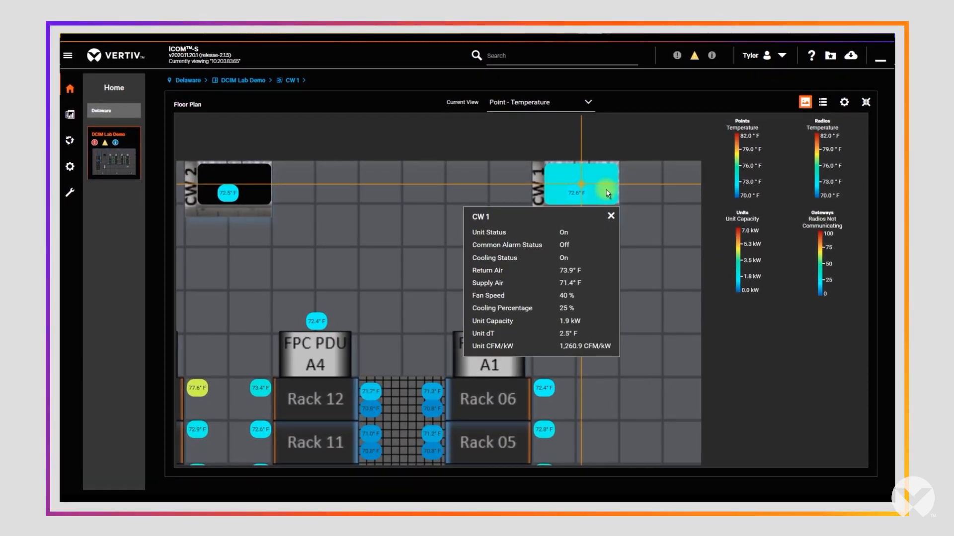
click(227, 193)
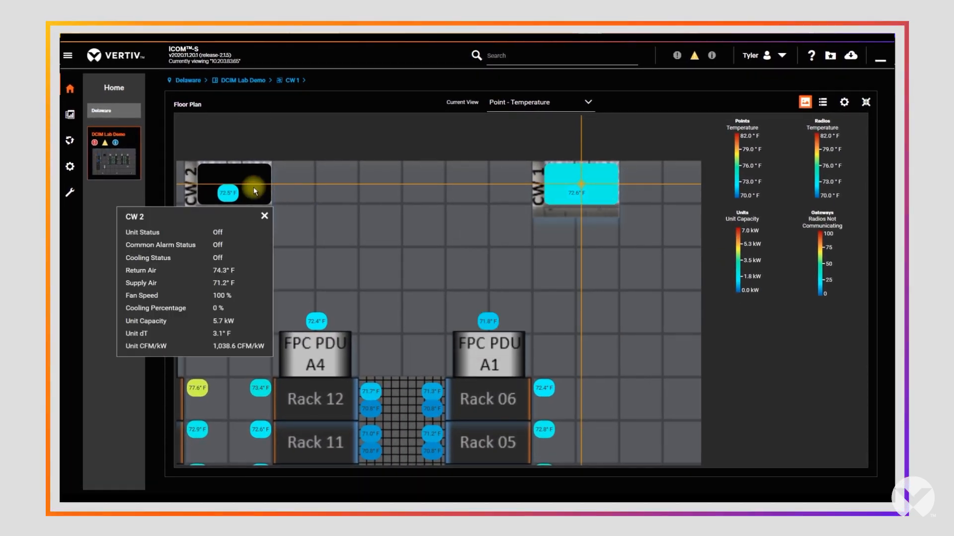
click(541, 389)
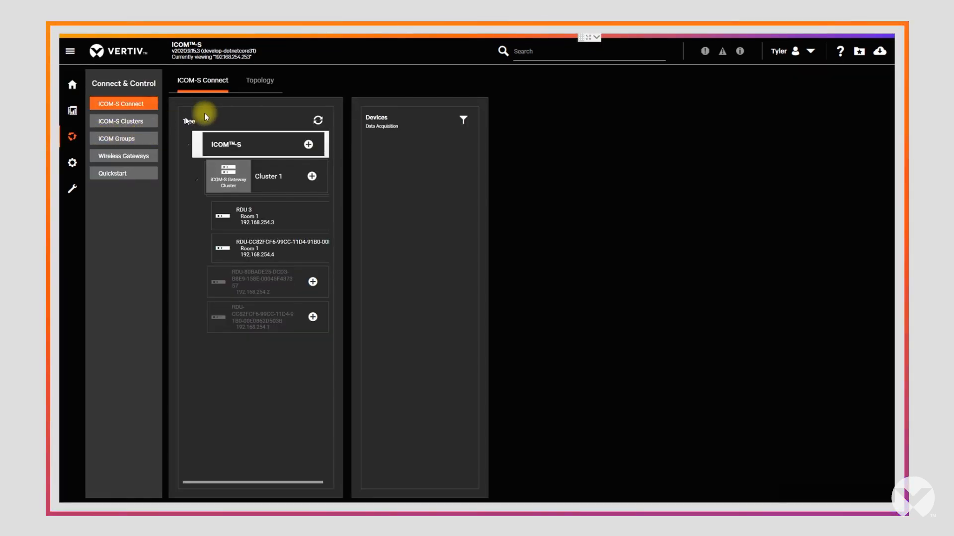
- Open RDU 3, then the WSNGW gateway, and view readings for Sensor 001 and Sensor 004
click(267, 217)
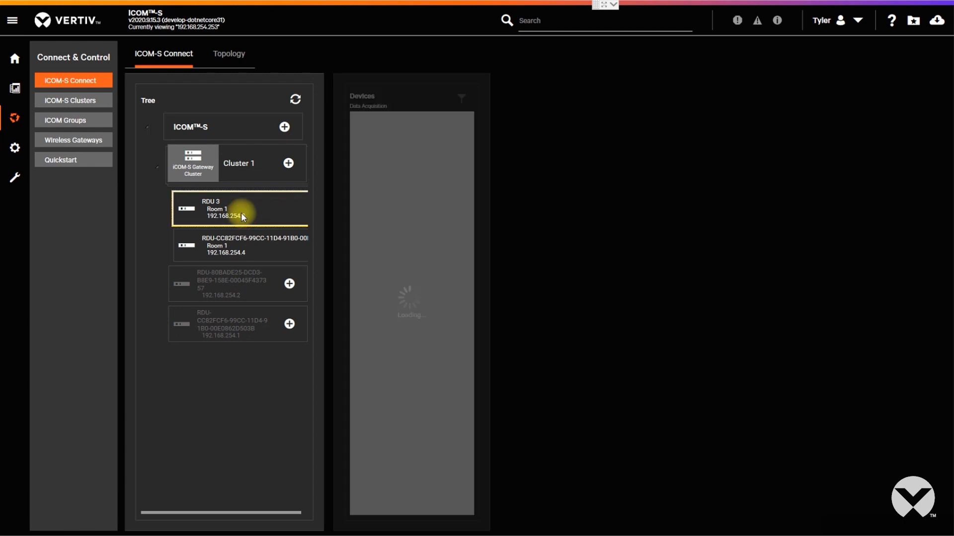
click(240, 208)
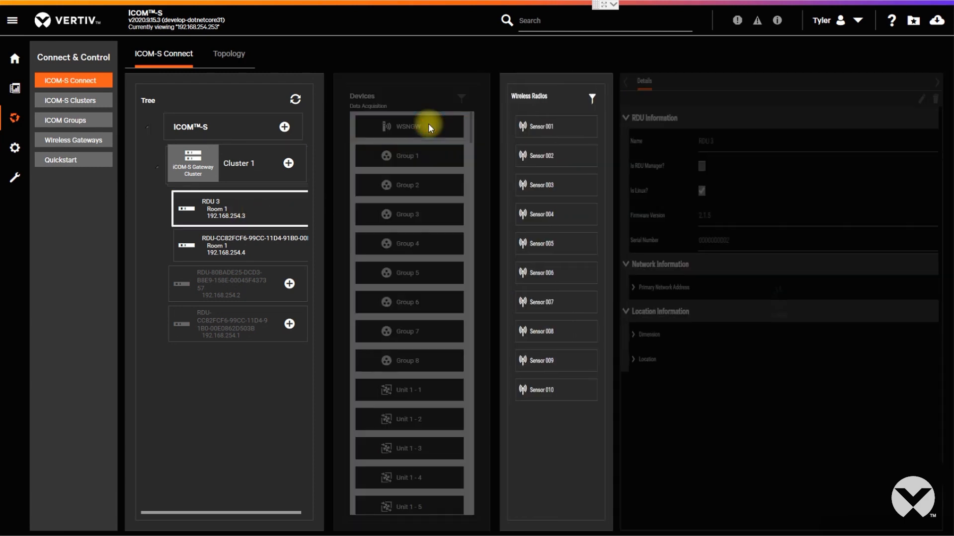
click(555, 127)
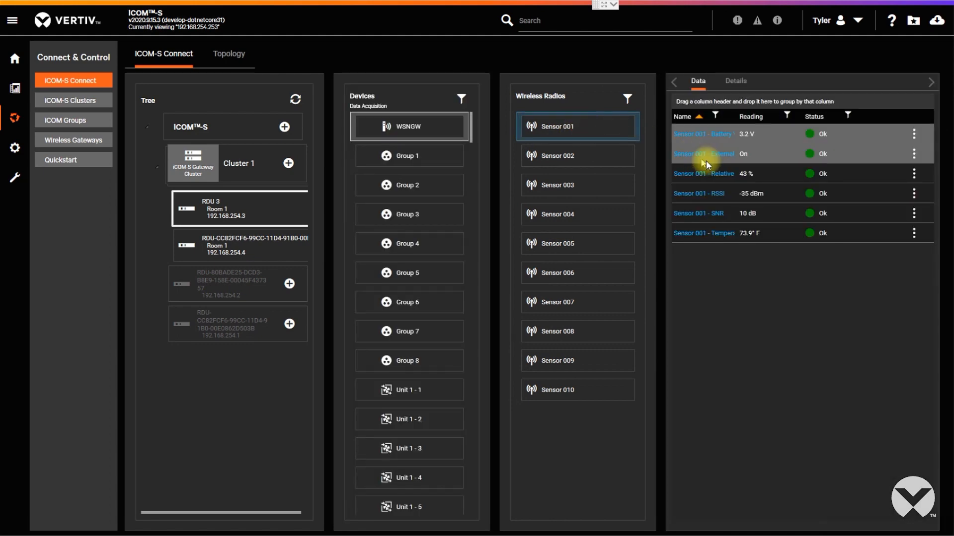
click(576, 214)
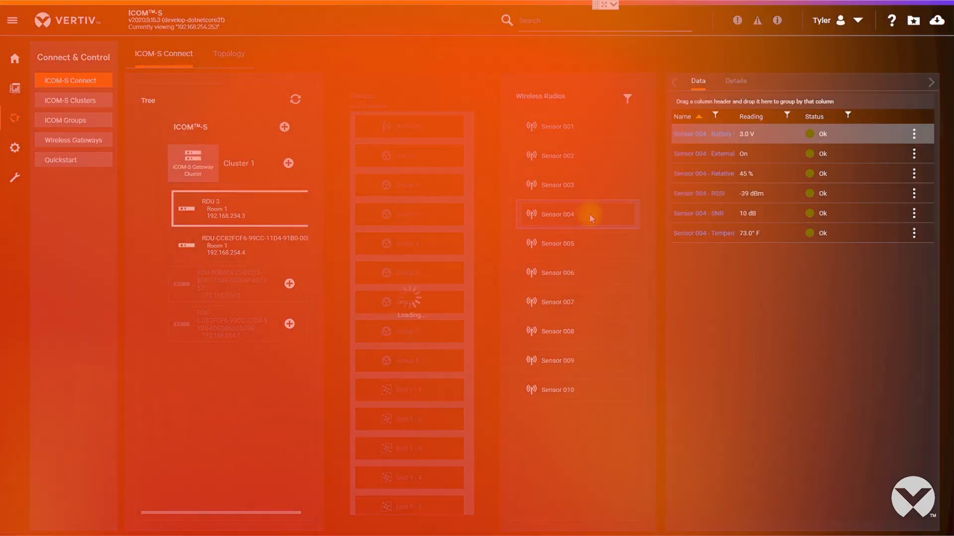